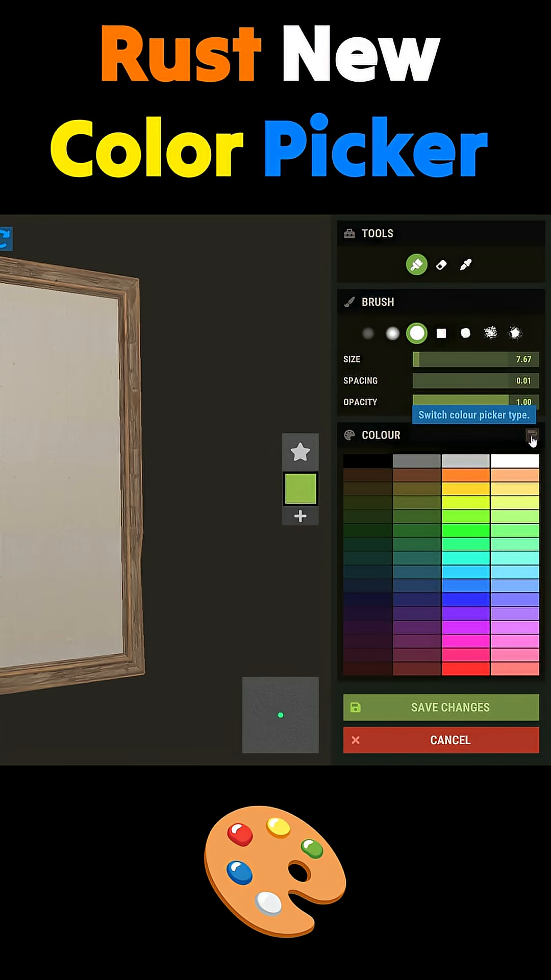
Step: Switch the colour panel to the hue and saturation picker and choose yellow #CAC519
left_click(531, 435)
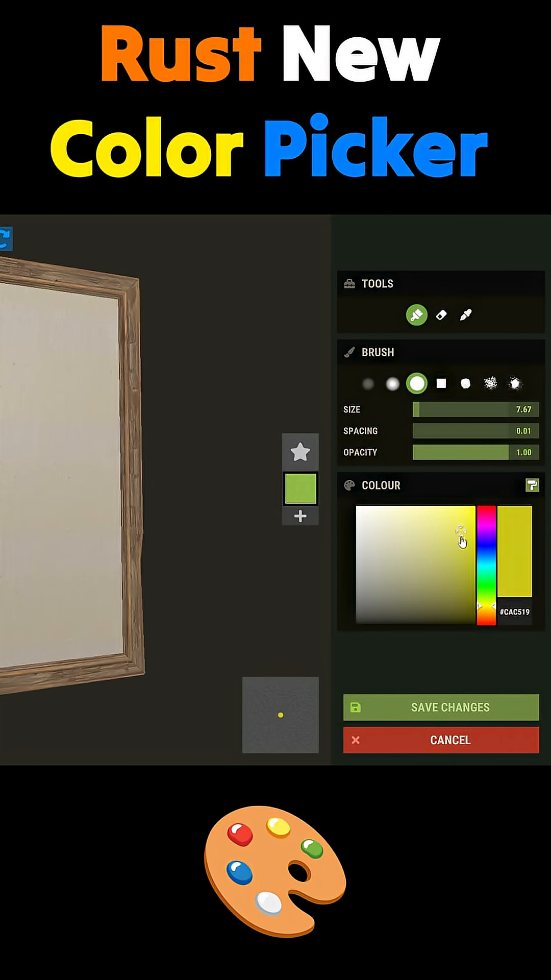
mouse_move(300, 516)
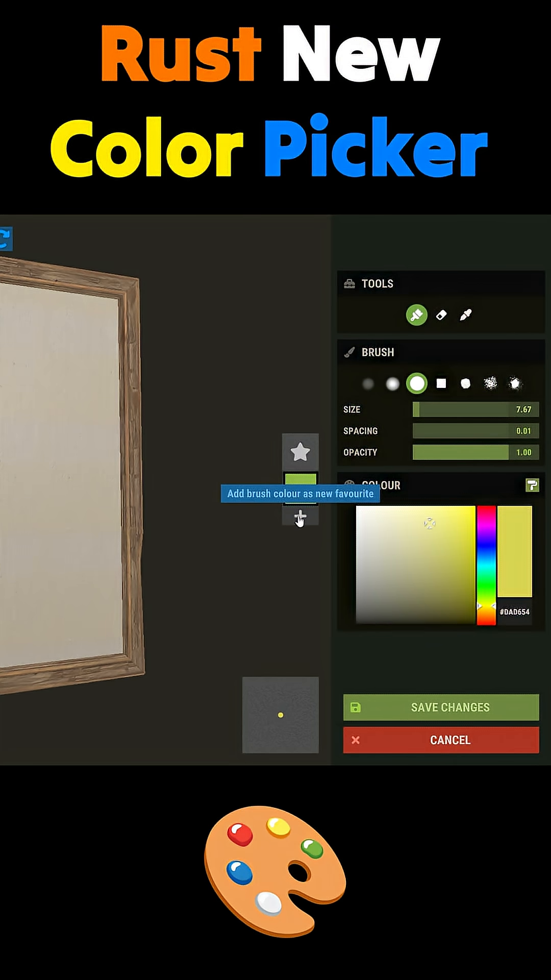
Step: Save the current pale yellow as a favourite swatch
left_click(300, 518)
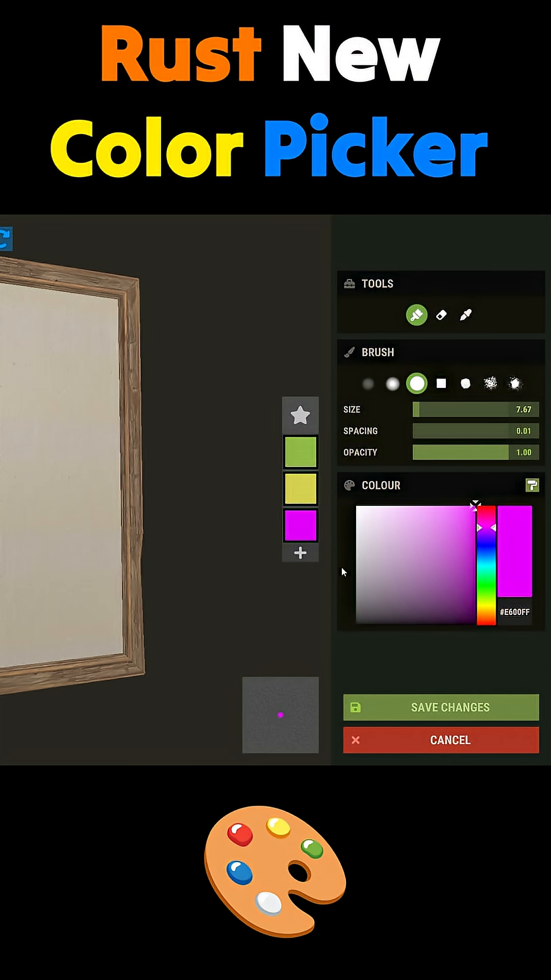
mouse_move(300, 493)
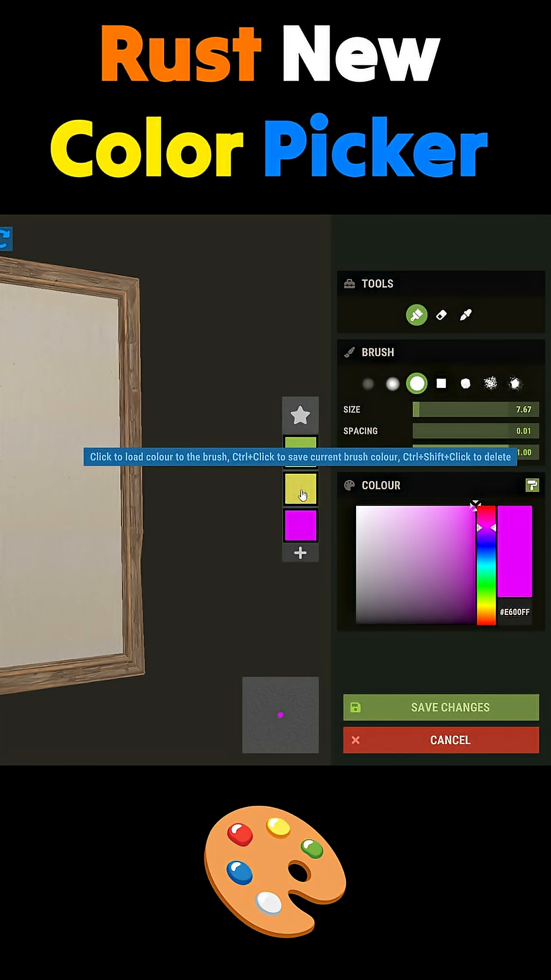
Step: Load the saved yellow favourite onto the brush, then add the current brush colour as a favourite
left_click(300, 489)
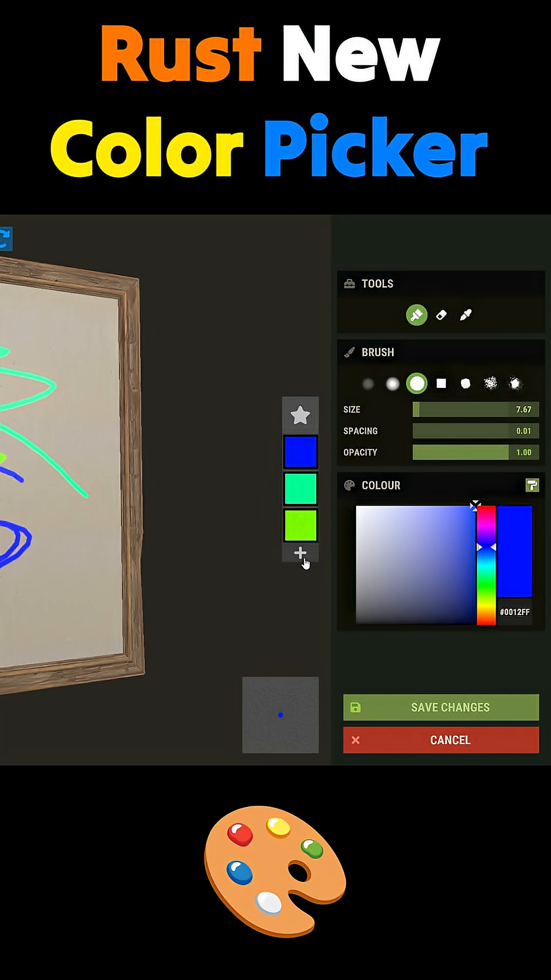
left_click(428, 549)
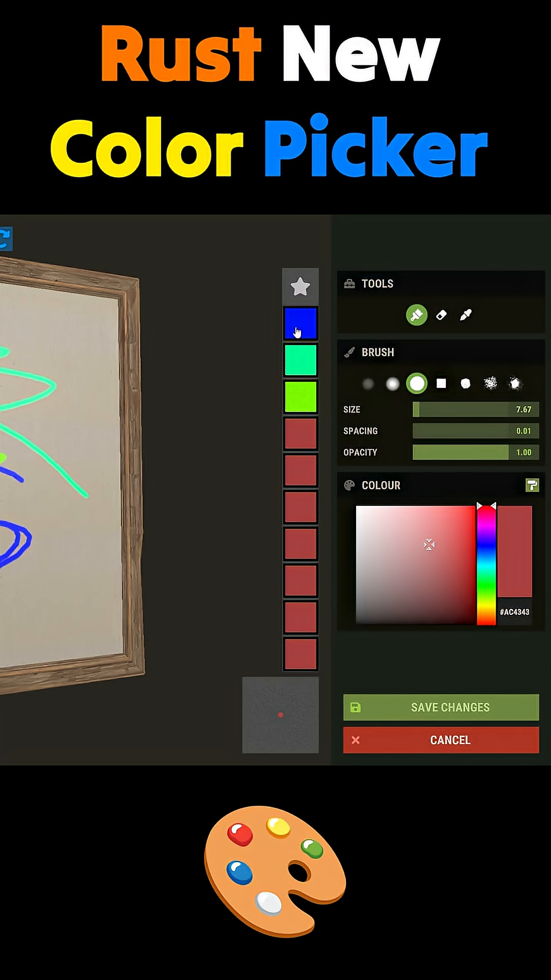
mouse_move(302, 489)
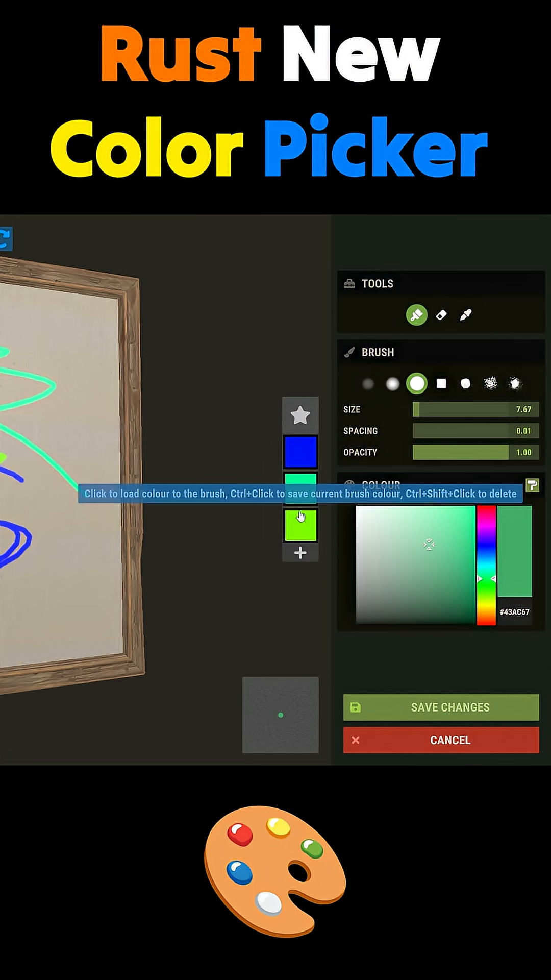
mouse_move(300, 414)
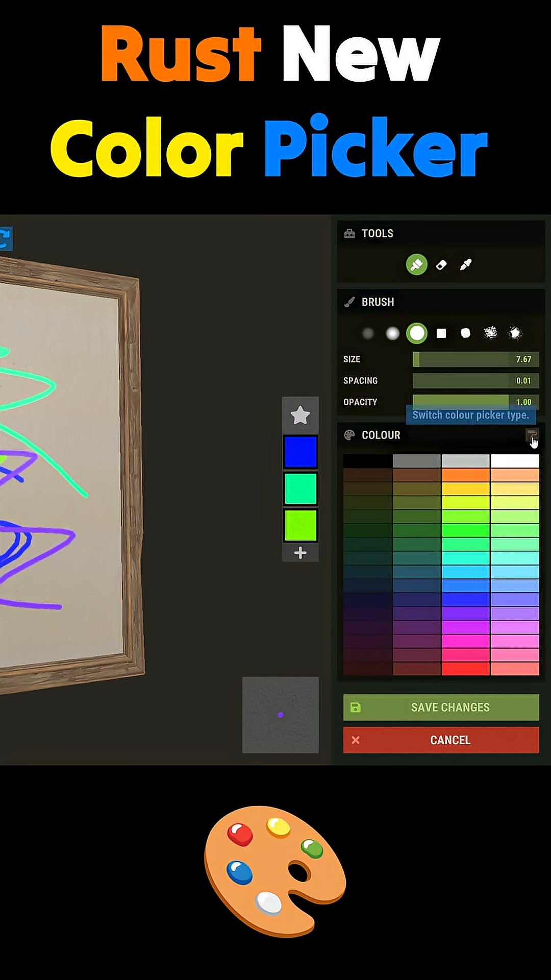
Step: Return the colour panel to the hue and saturation picker with purple #8533FF loaded
left_click(528, 437)
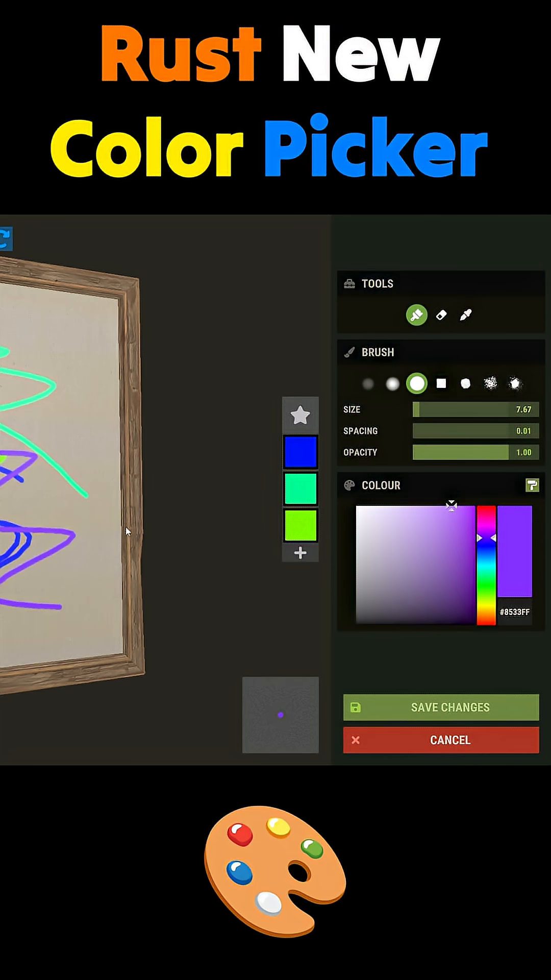
mouse_move(131, 526)
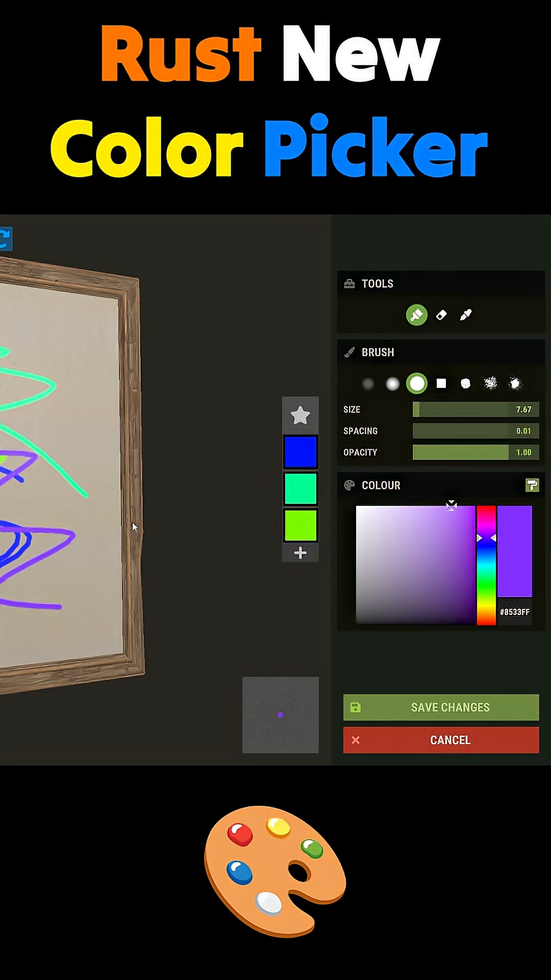
mouse_move(133, 534)
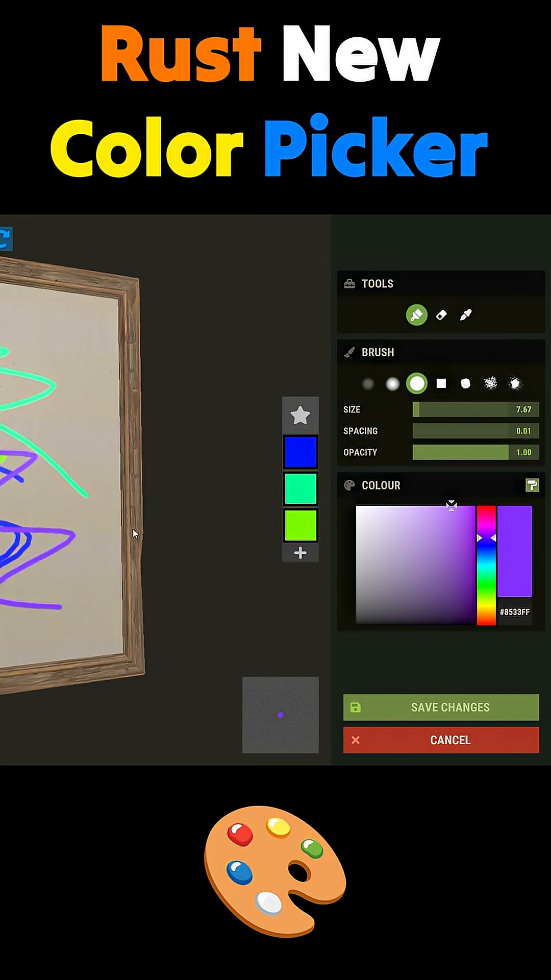